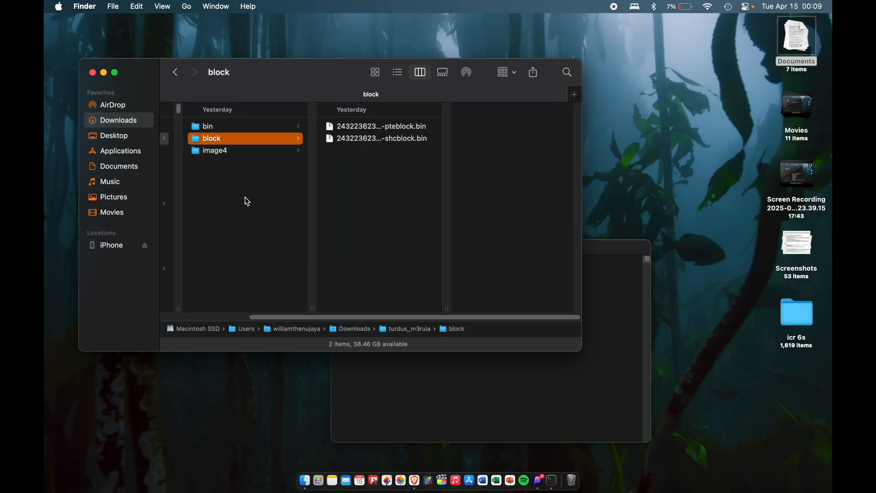
Let the downgraded iPhone finish booting to its SpringBoard home screen
left_click(176, 72)
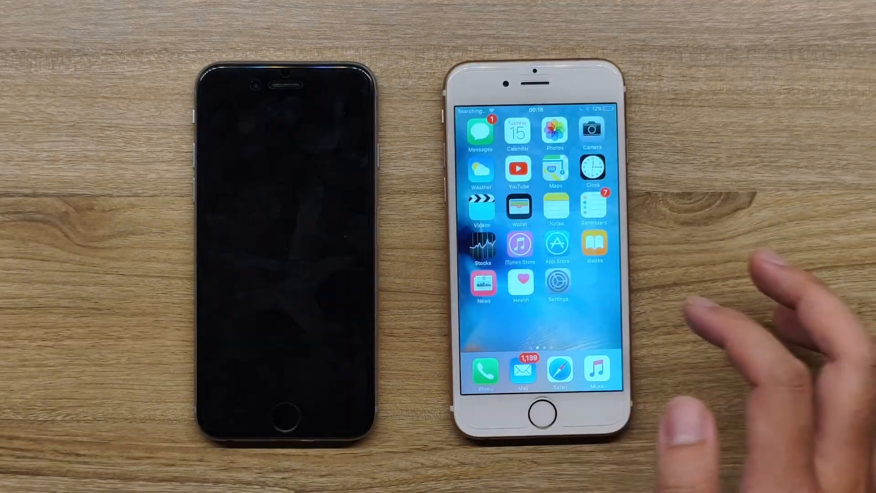
Go into Settings > General > Software Update to check for an available update
left_click(556, 282)
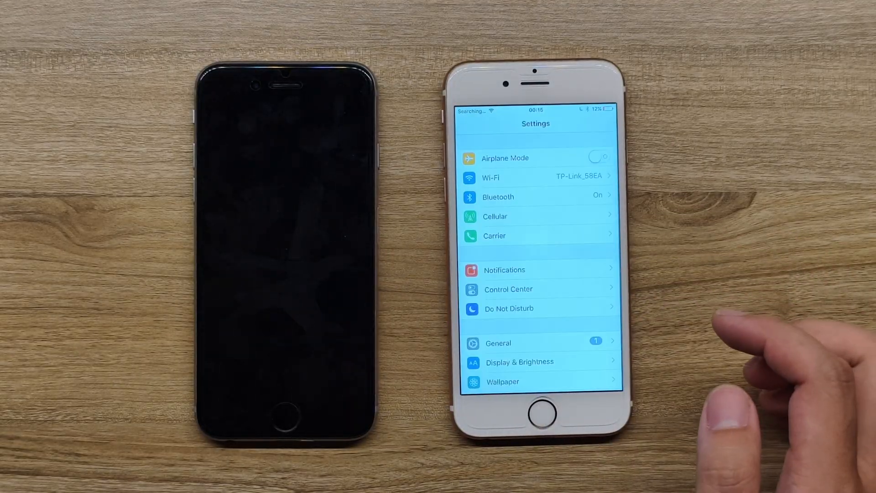
left_click(499, 342)
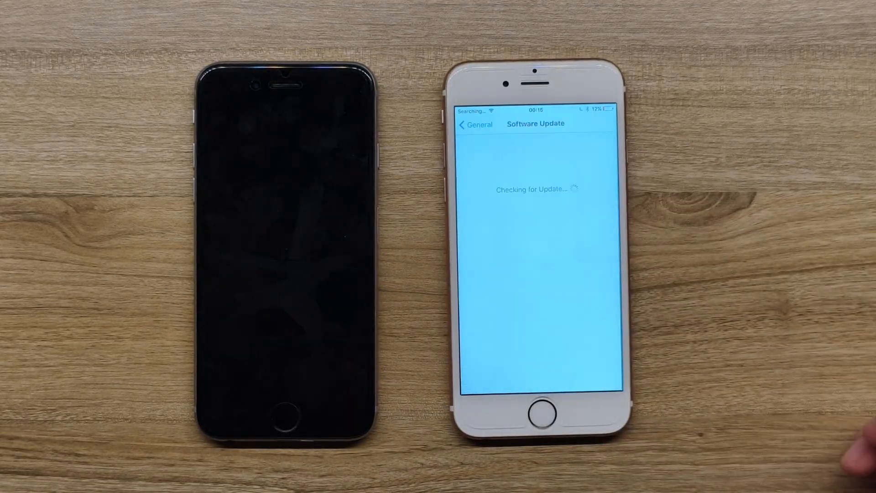